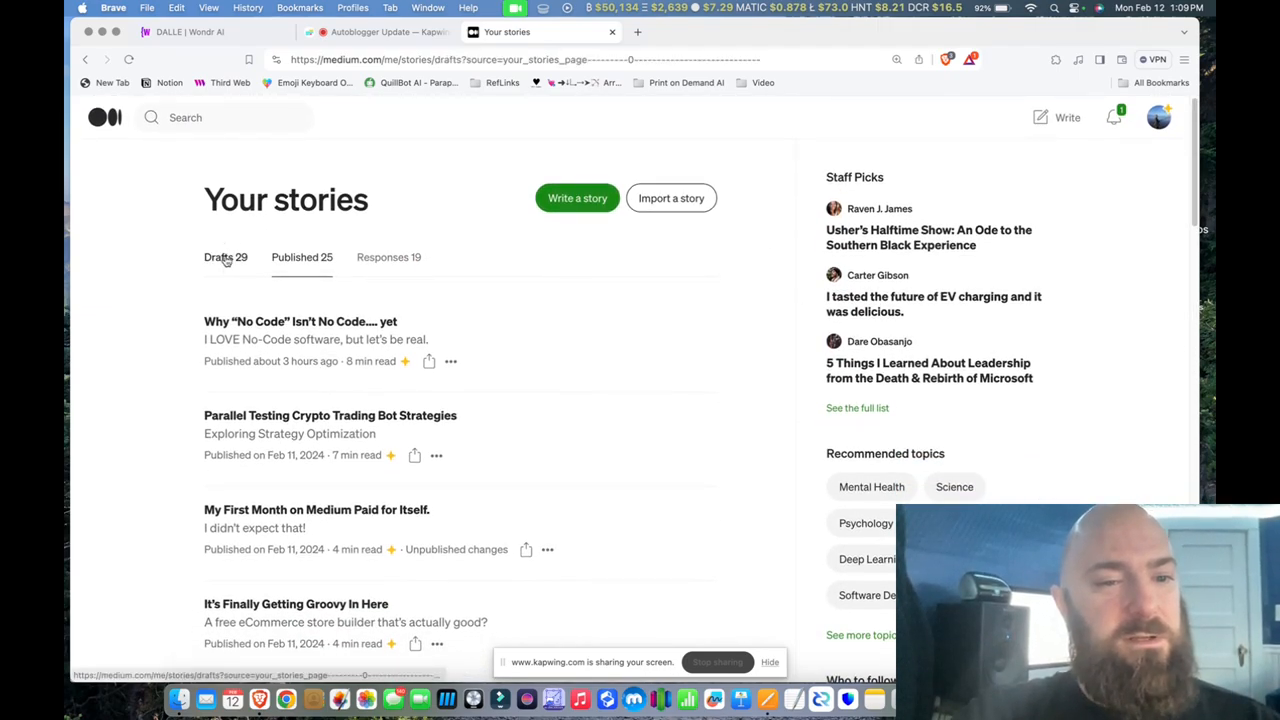
- Show the Drafts list and browse down through the AI-written passive-income drafts
click(224, 256)
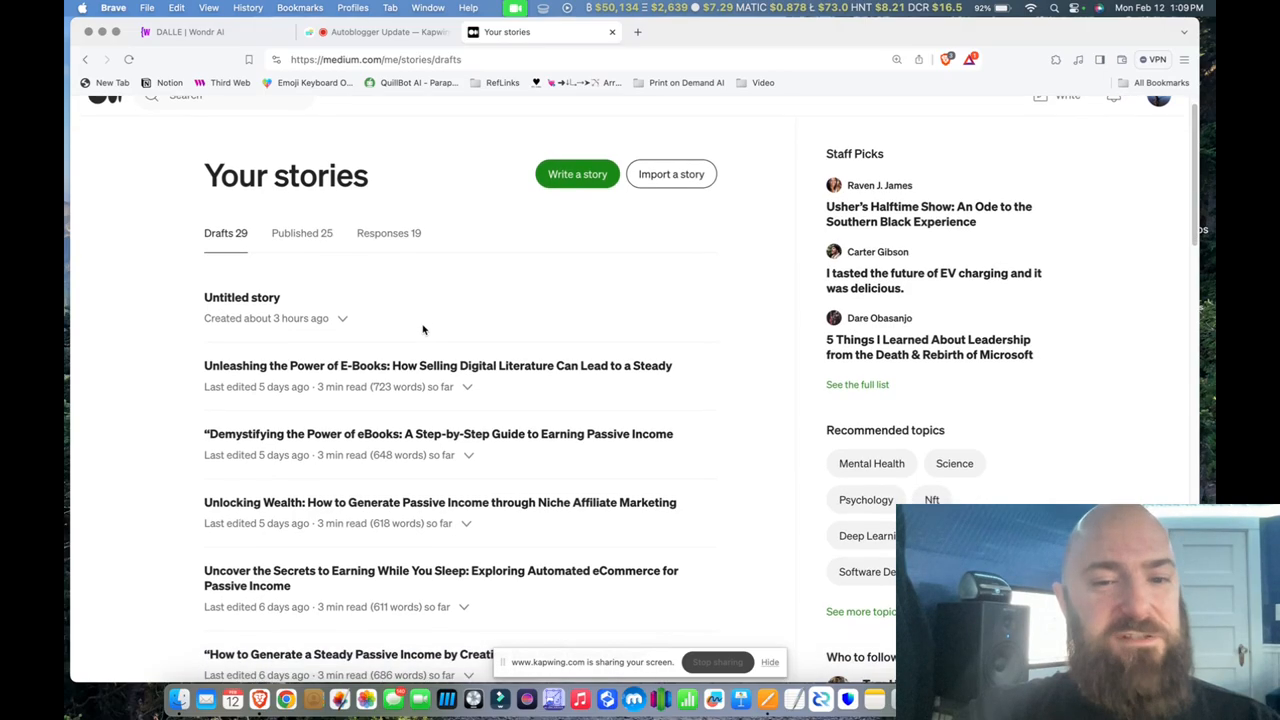
scroll(down, 3)
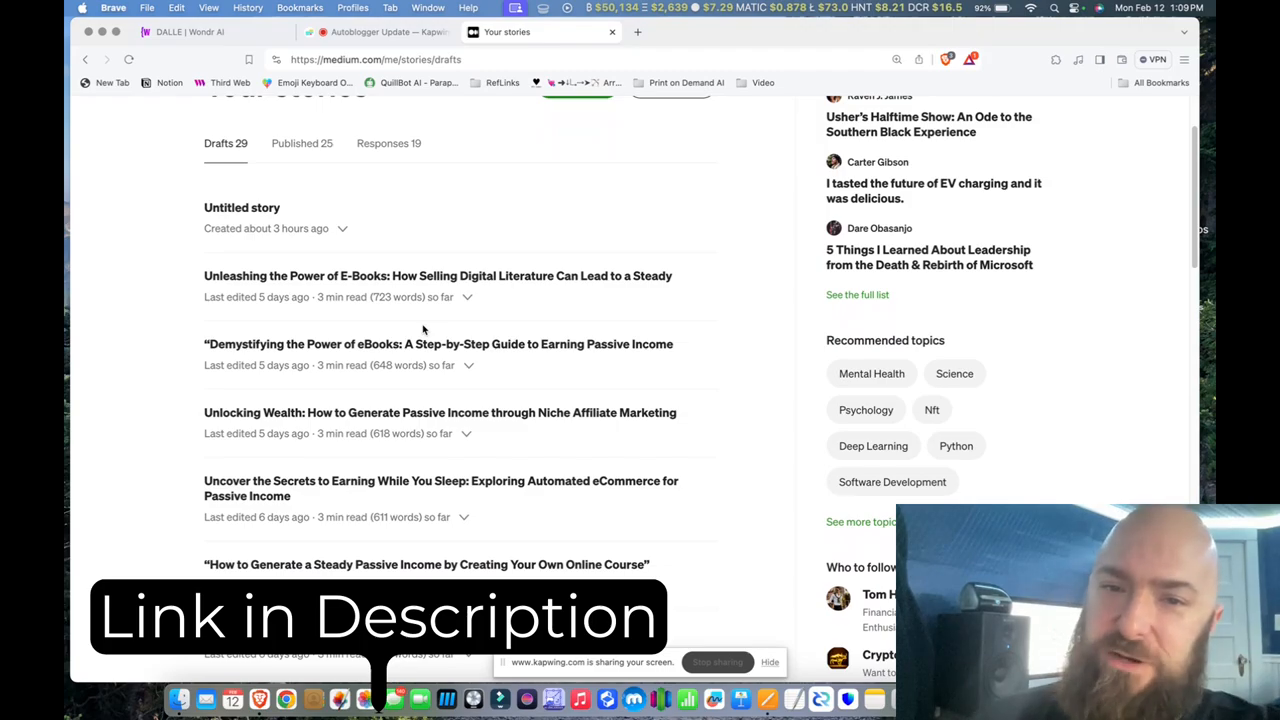
scroll(down, 3)
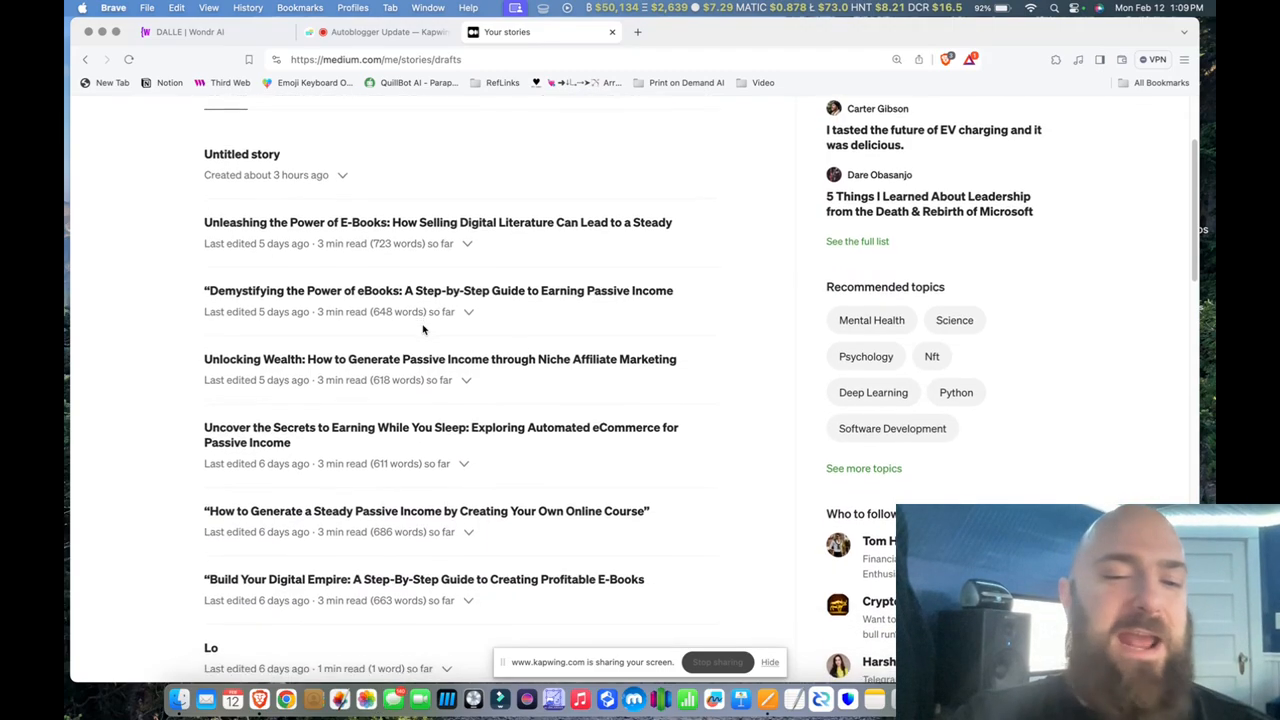
scroll(down, 3)
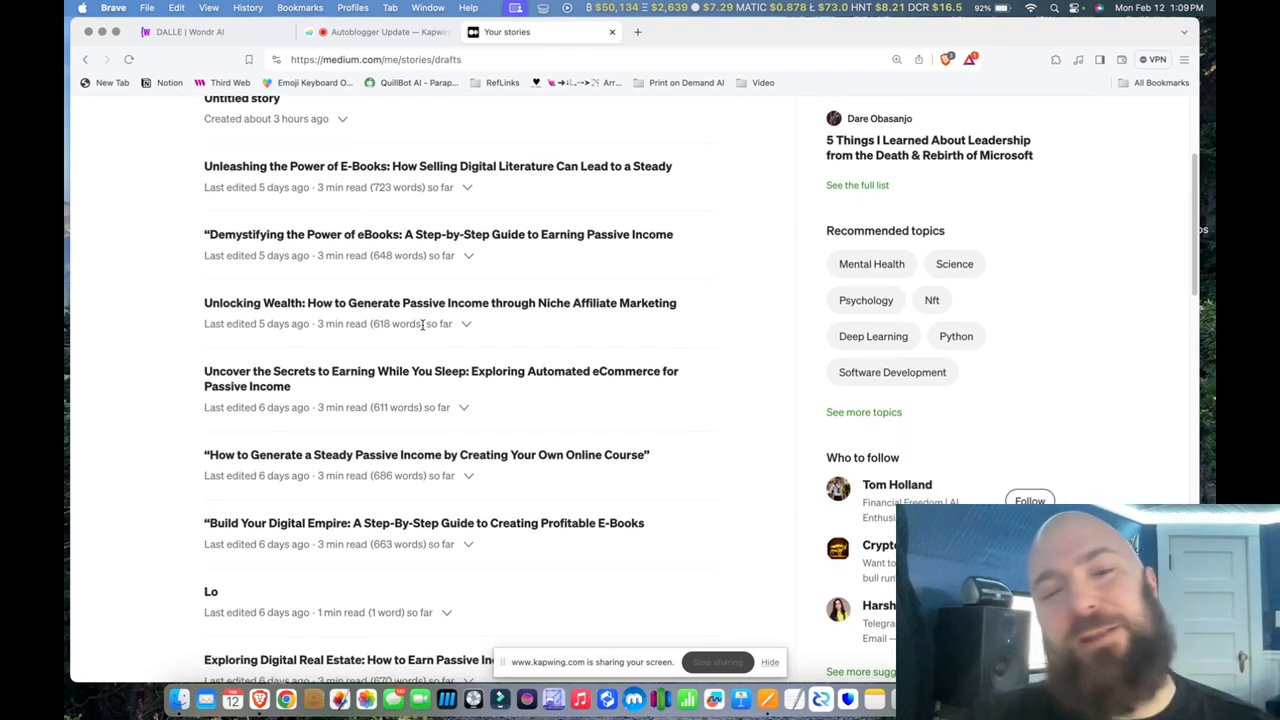
scroll(down, 3)
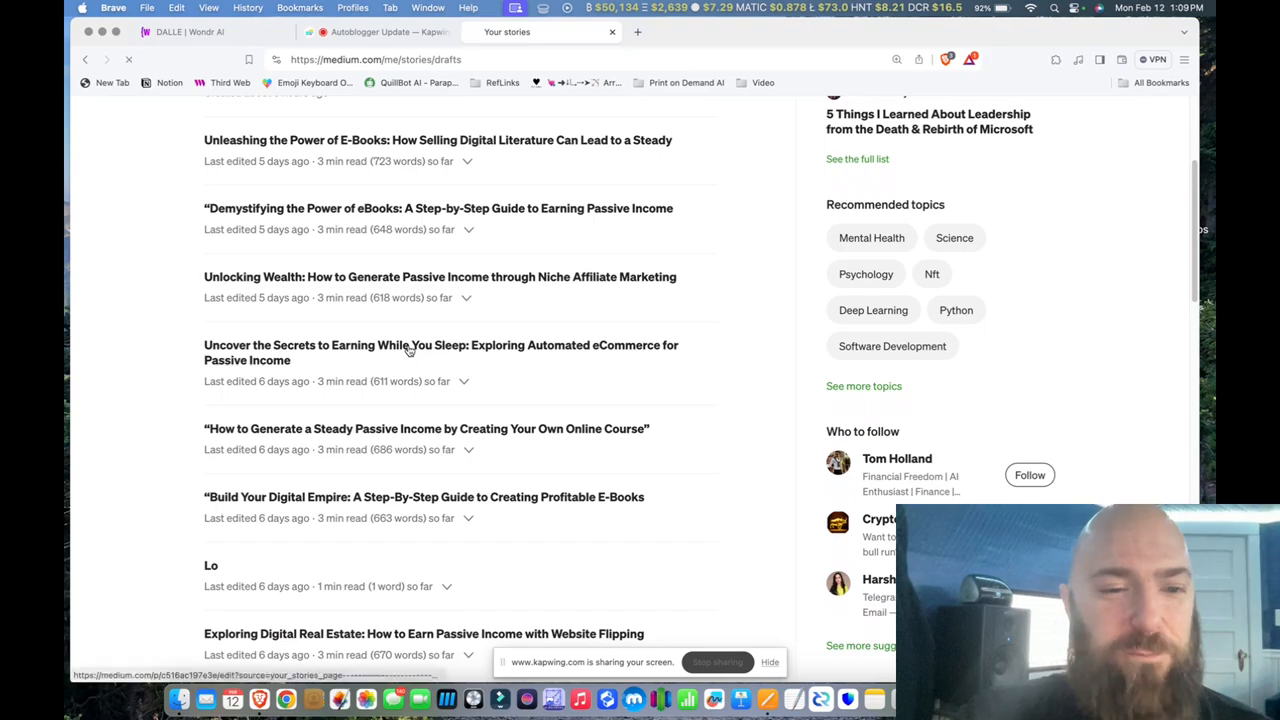
click(440, 344)
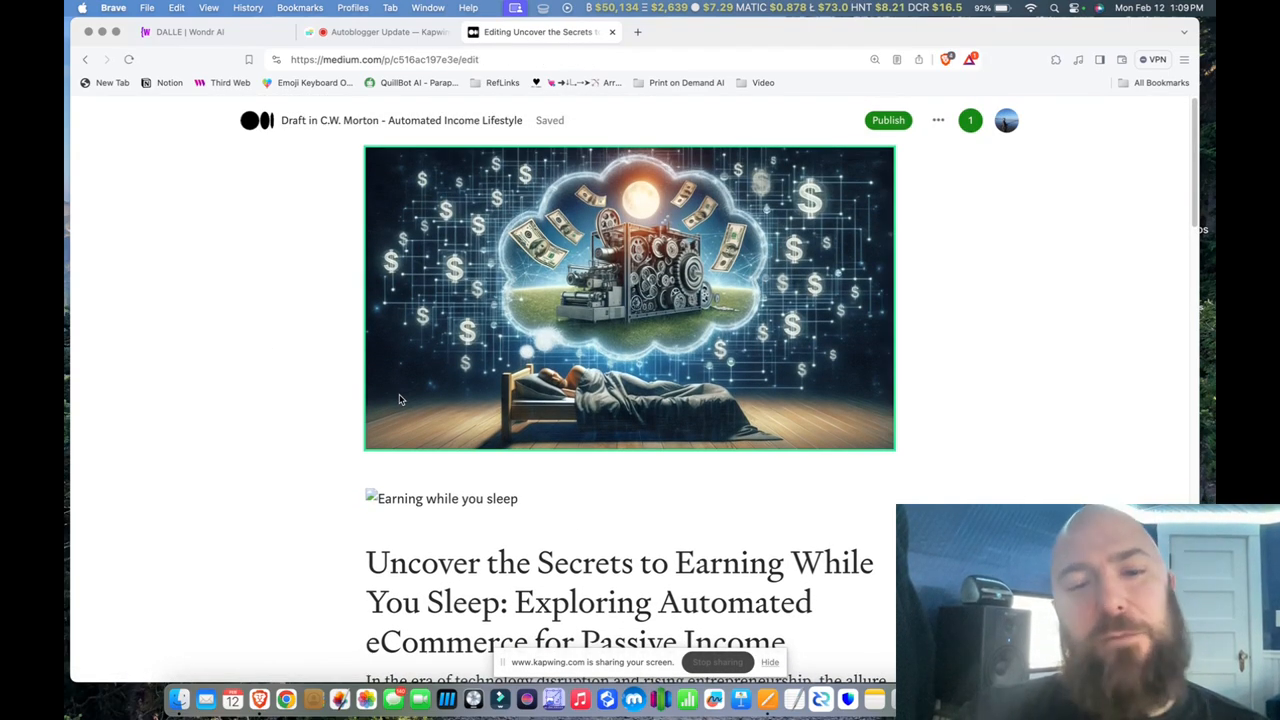
scroll(down, 3)
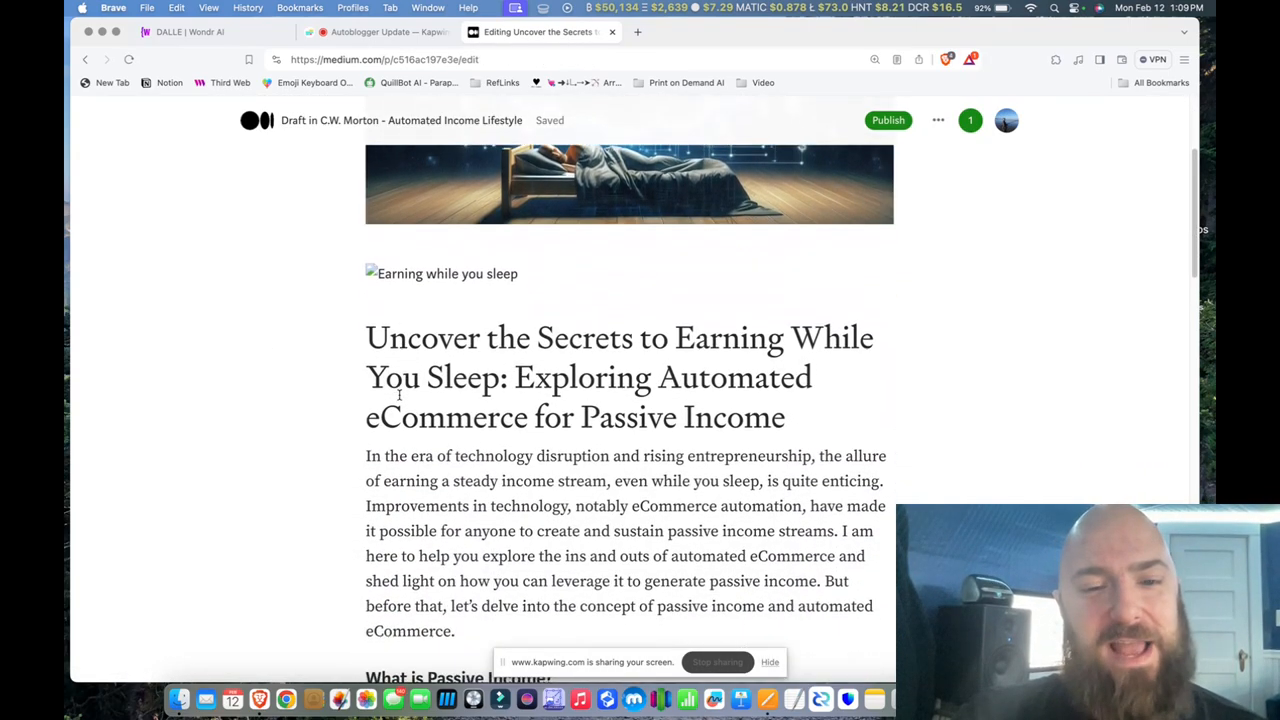
scroll(down, 3)
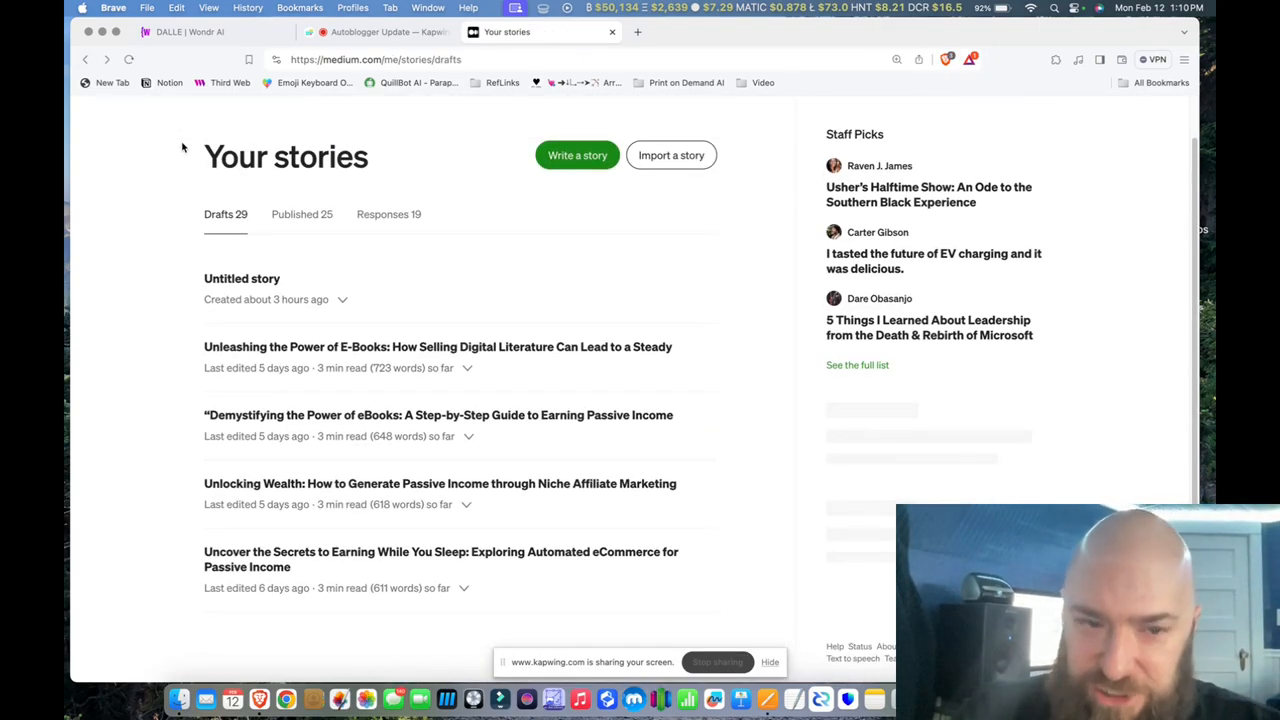
scroll(down, 3)
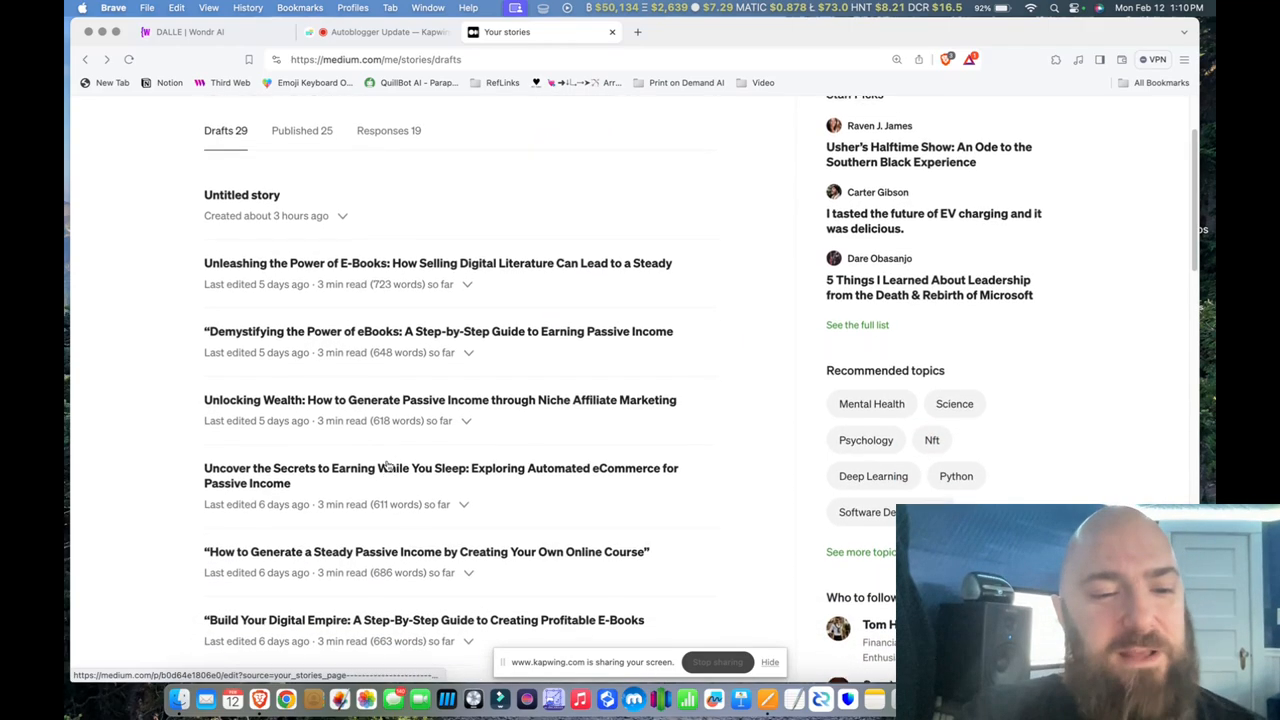
scroll(down, 3)
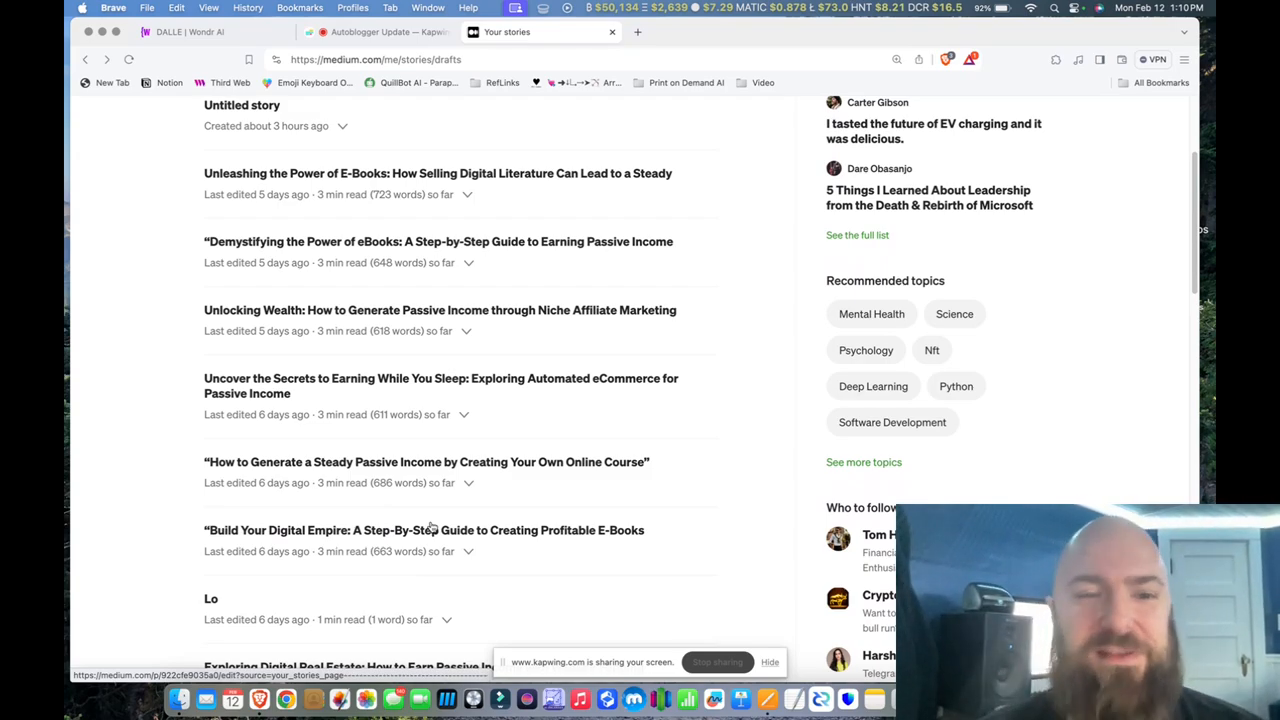
scroll(down, 3)
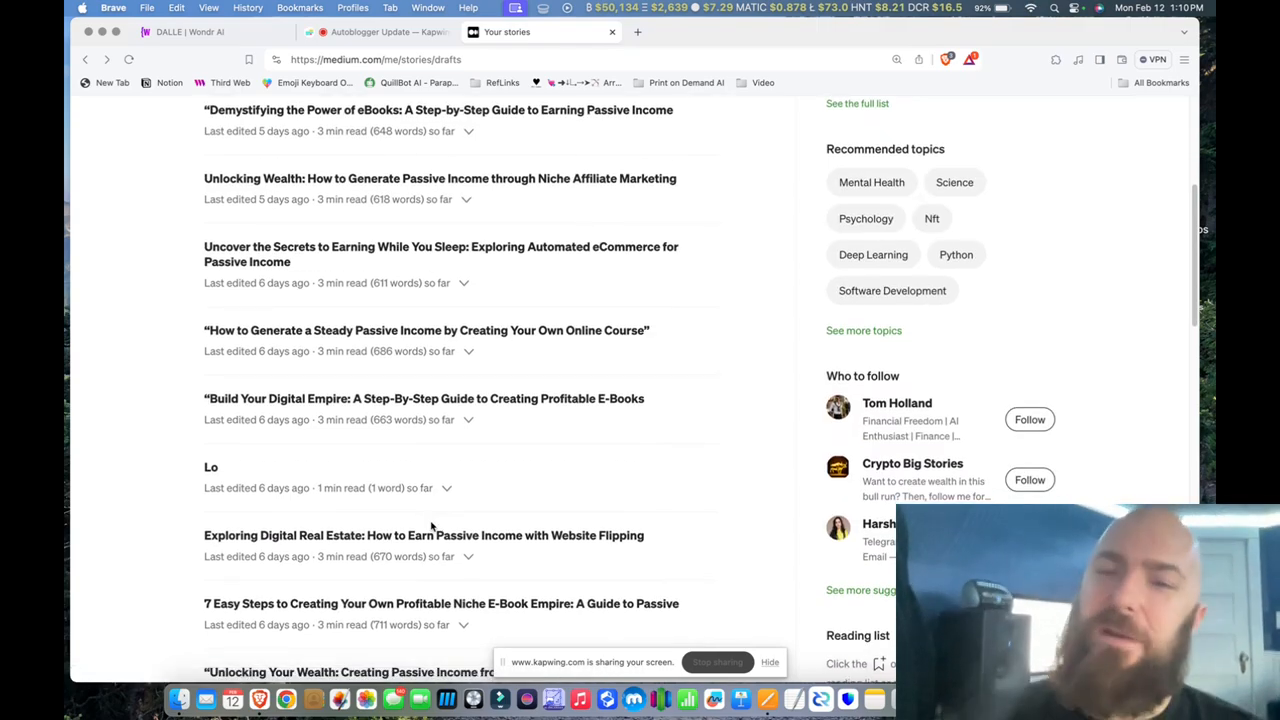
scroll(down, 3)
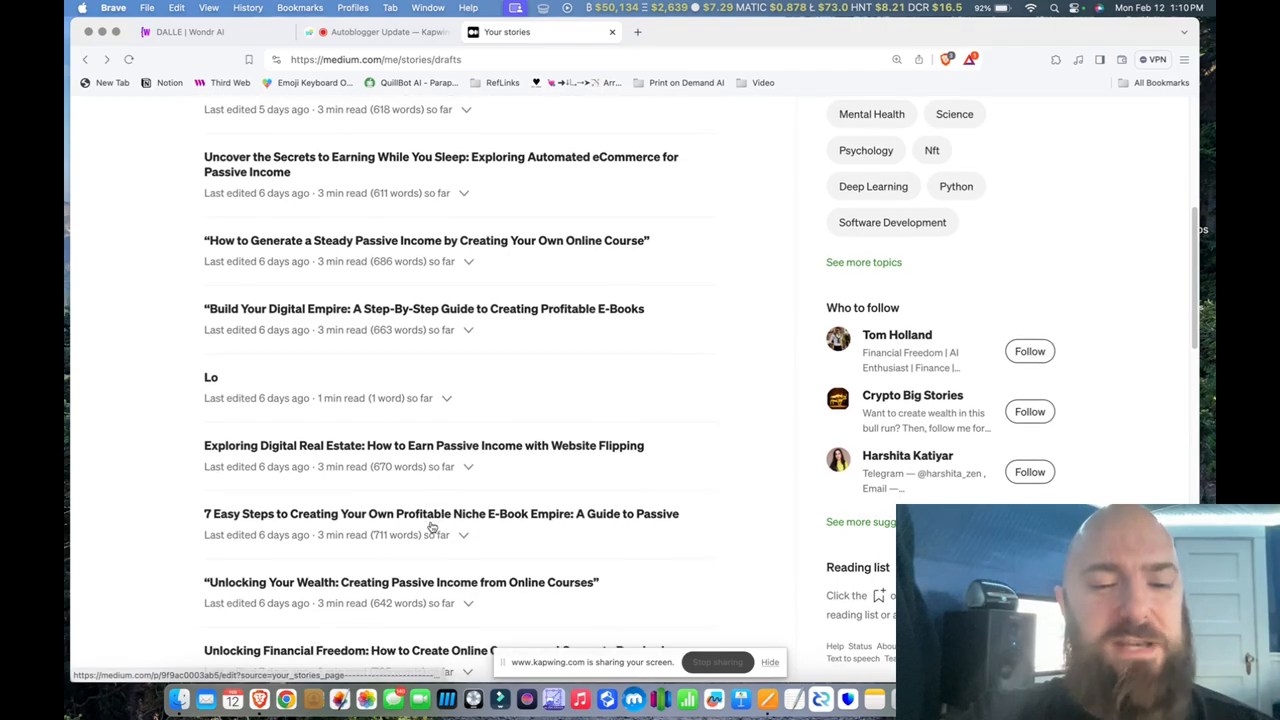
scroll(down, 3)
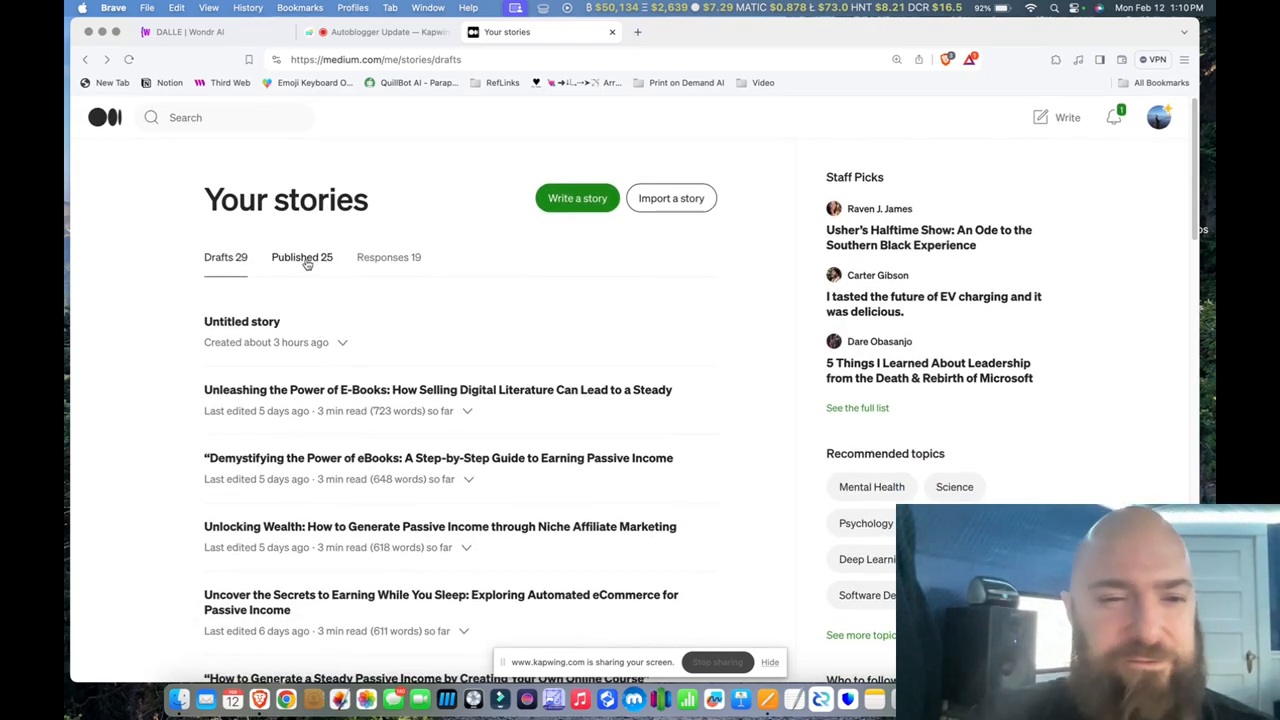
- Show the Published list and browse down through the older passive-income and crypto stories
click(300, 256)
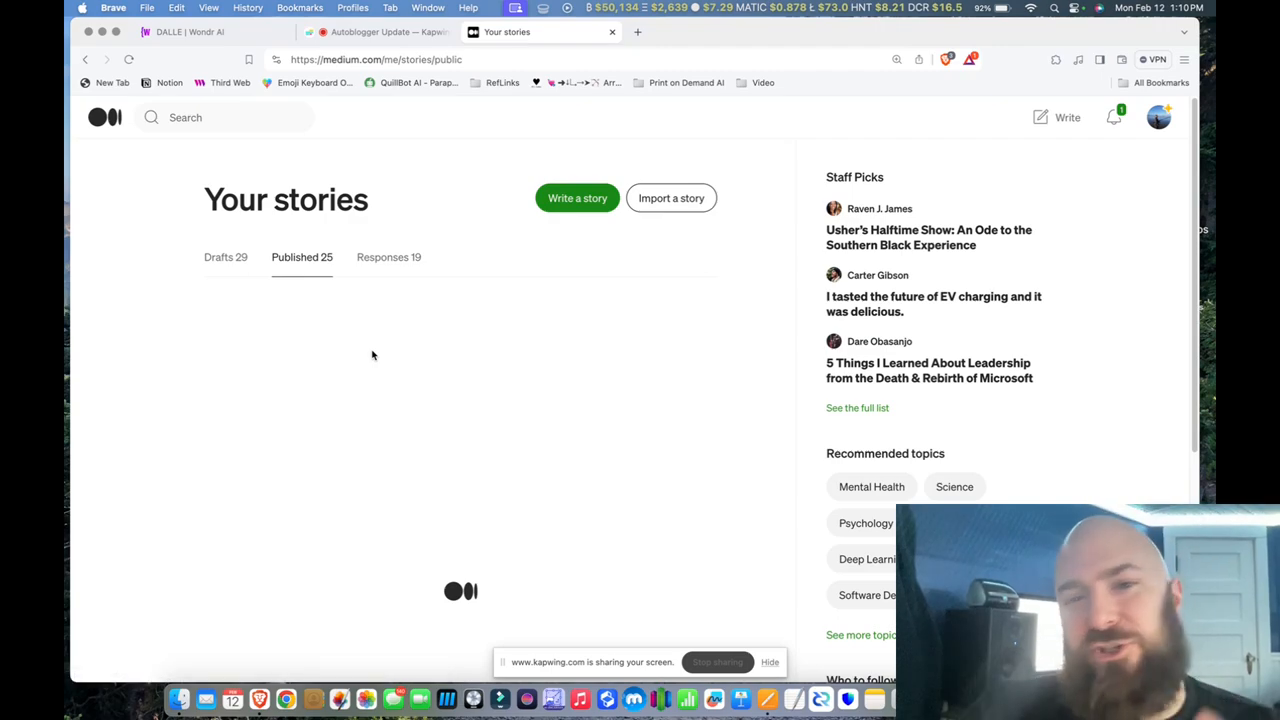
scroll(down, 3)
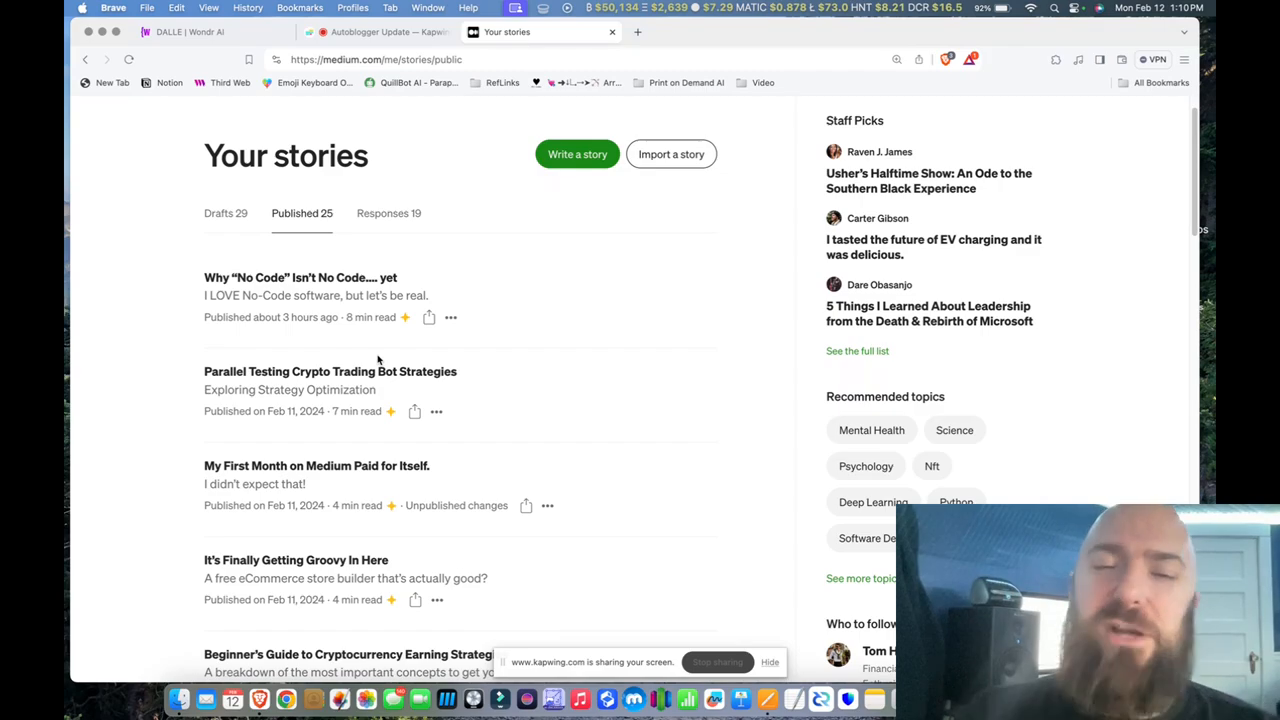
scroll(down, 3)
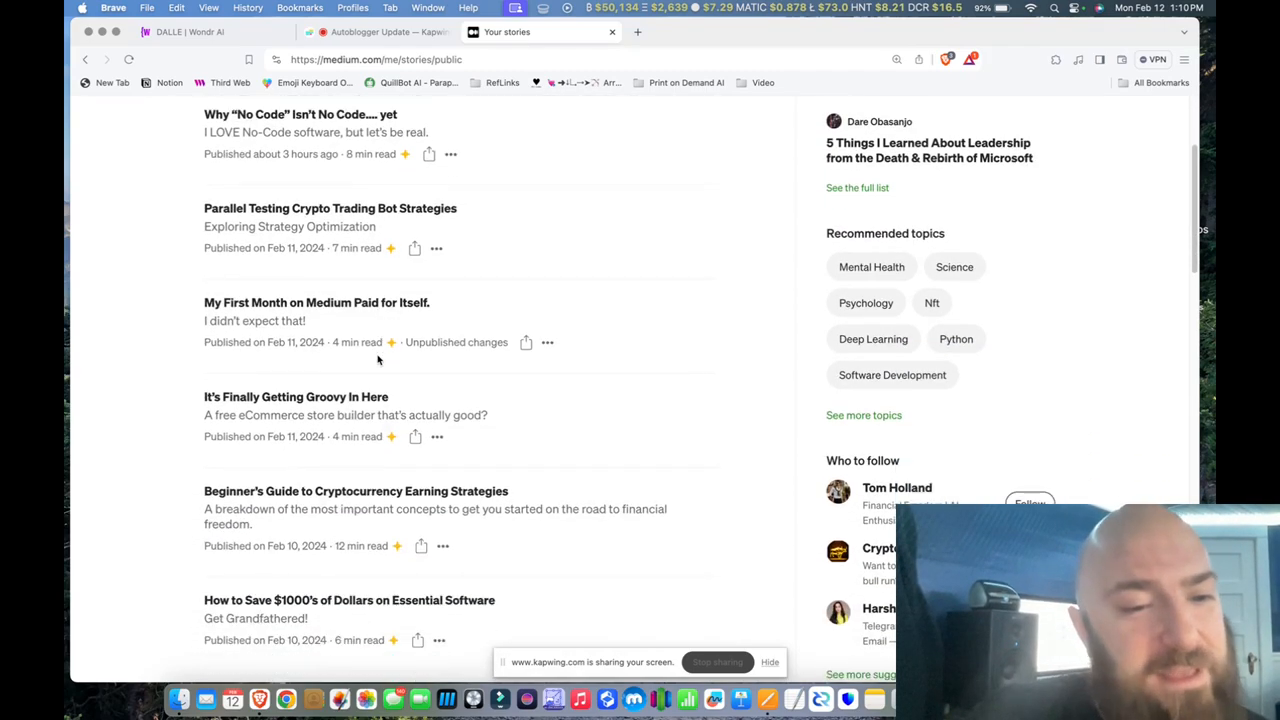
scroll(down, 3)
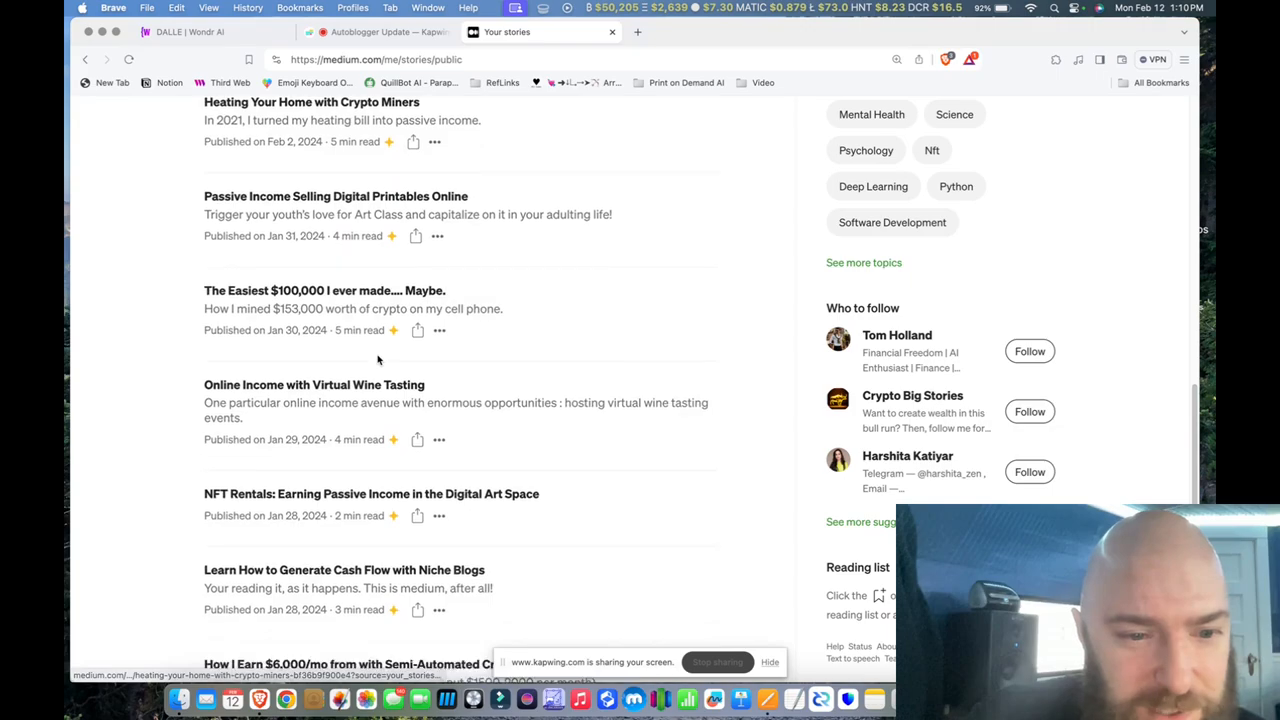
- Read through the NFT Rentals: Earning Passive Income in the Digital Art Space story
click(372, 494)
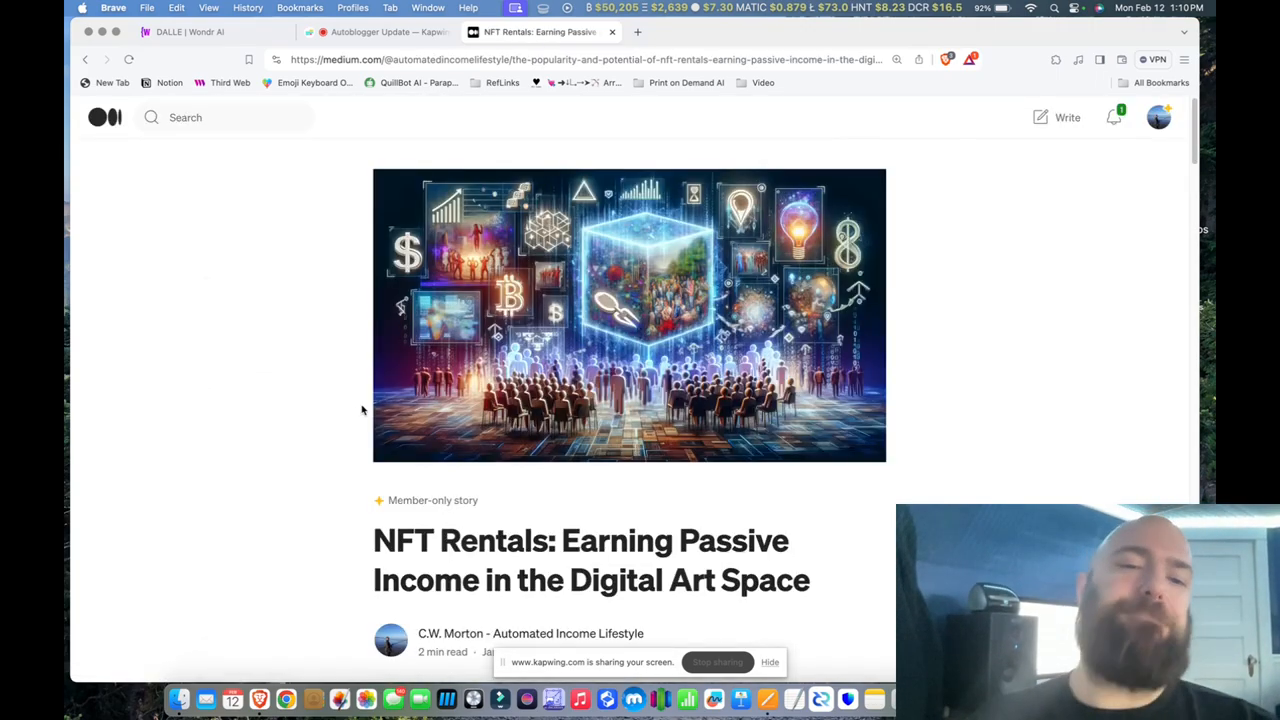
scroll(down, 3)
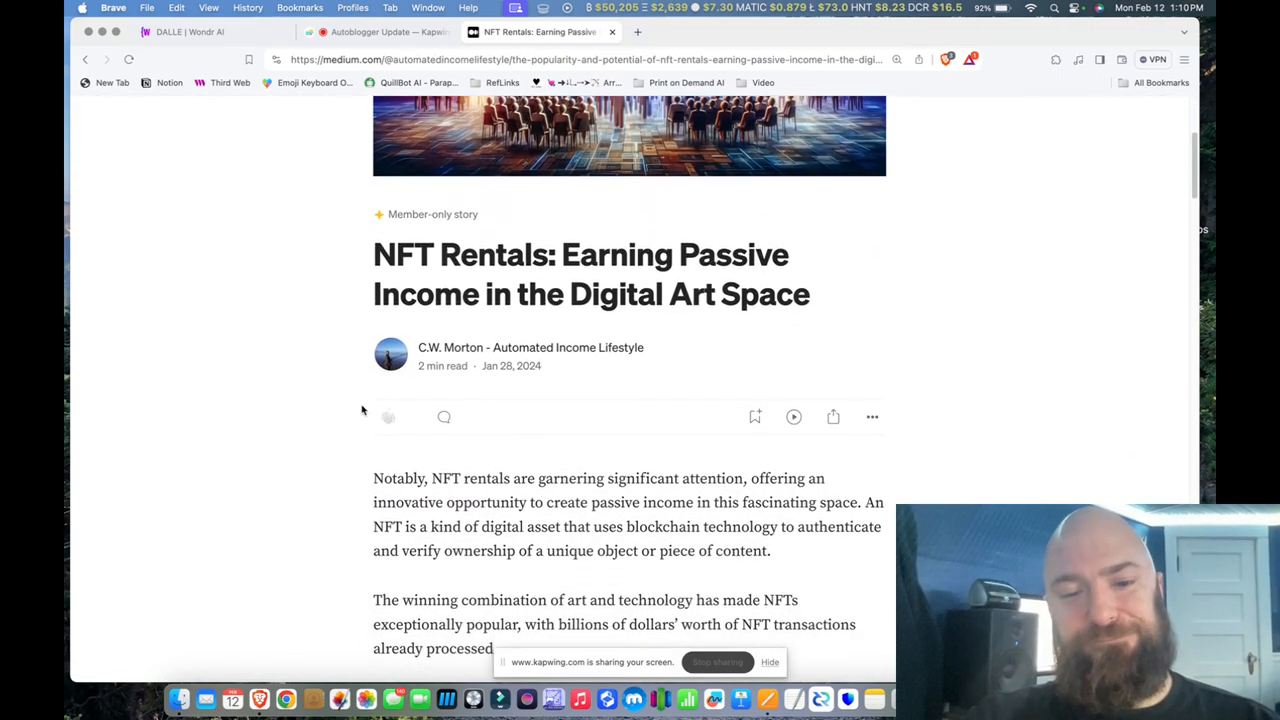
scroll(down, 3)
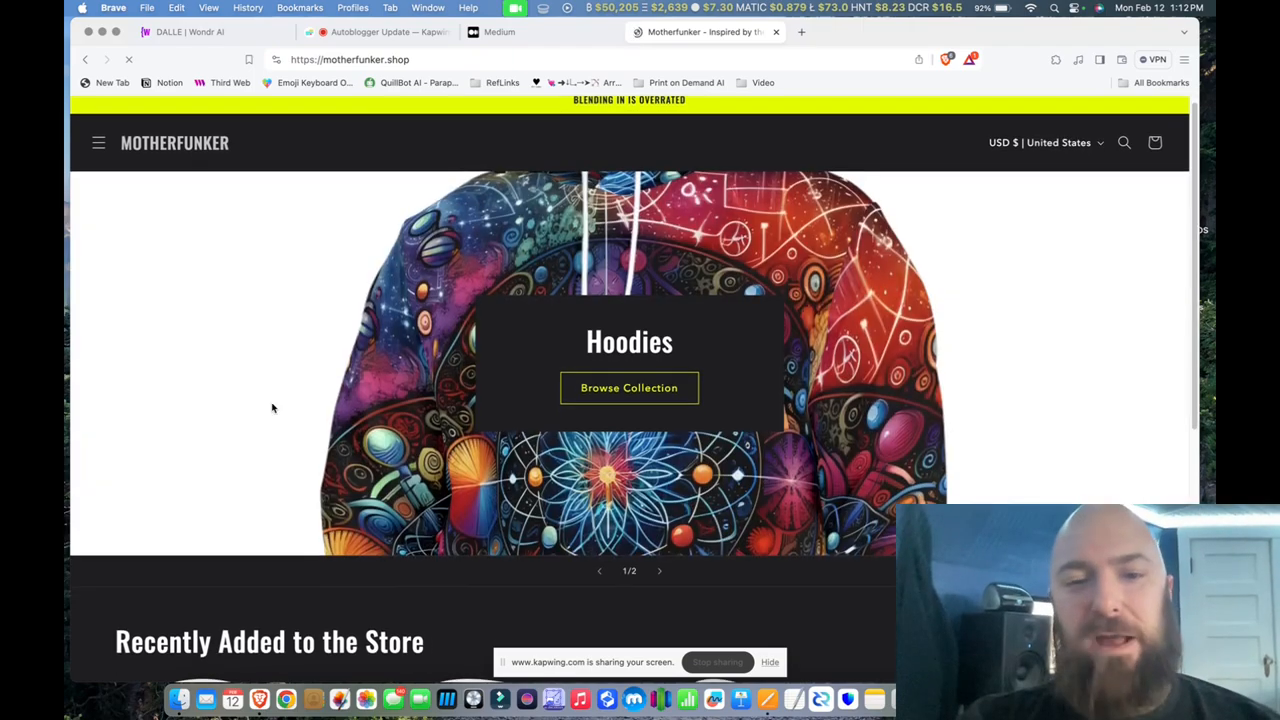
- Browse the homepage's Recently Added tees, then go to the Did You Know? blog page
scroll(down, 3)
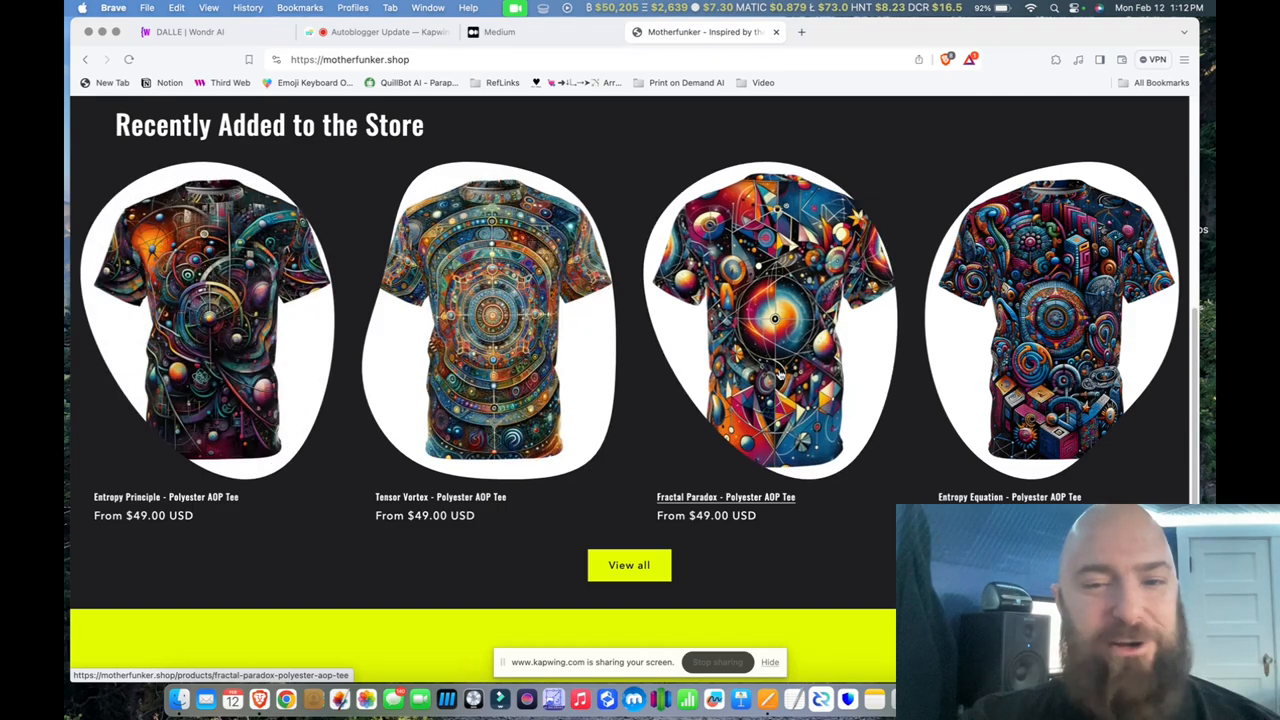
scroll(down, 3)
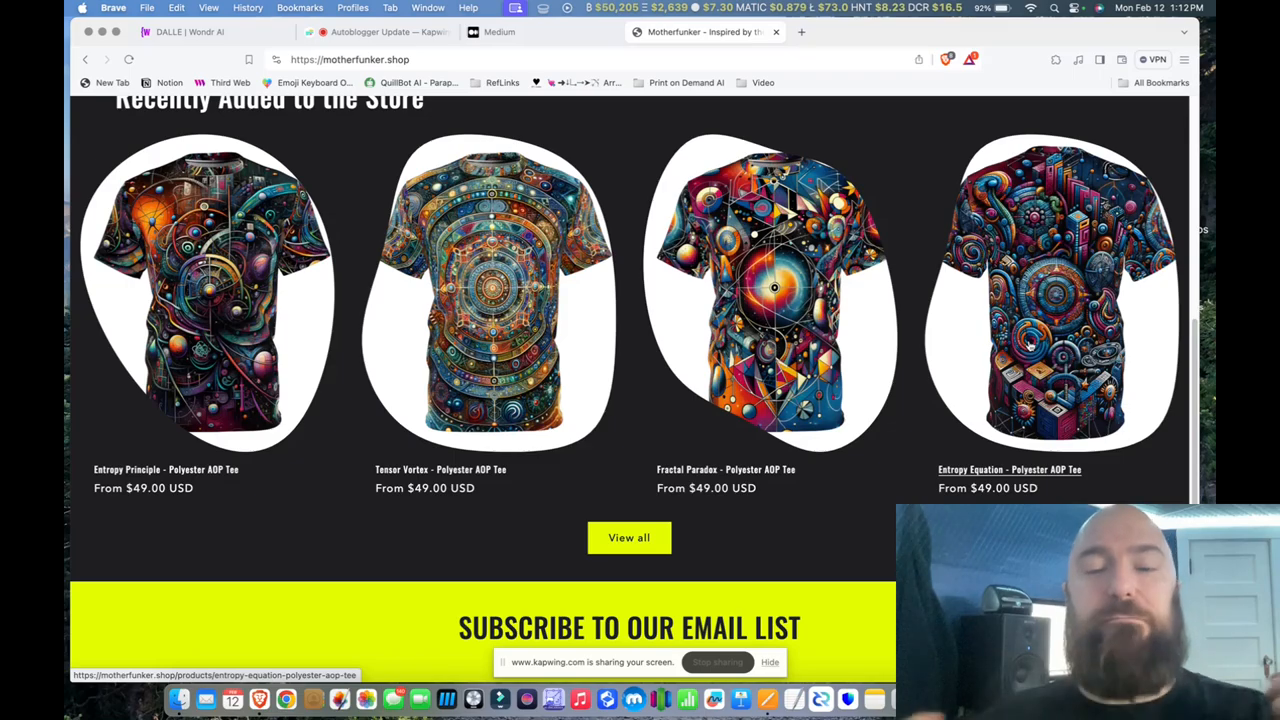
scroll(up, 3)
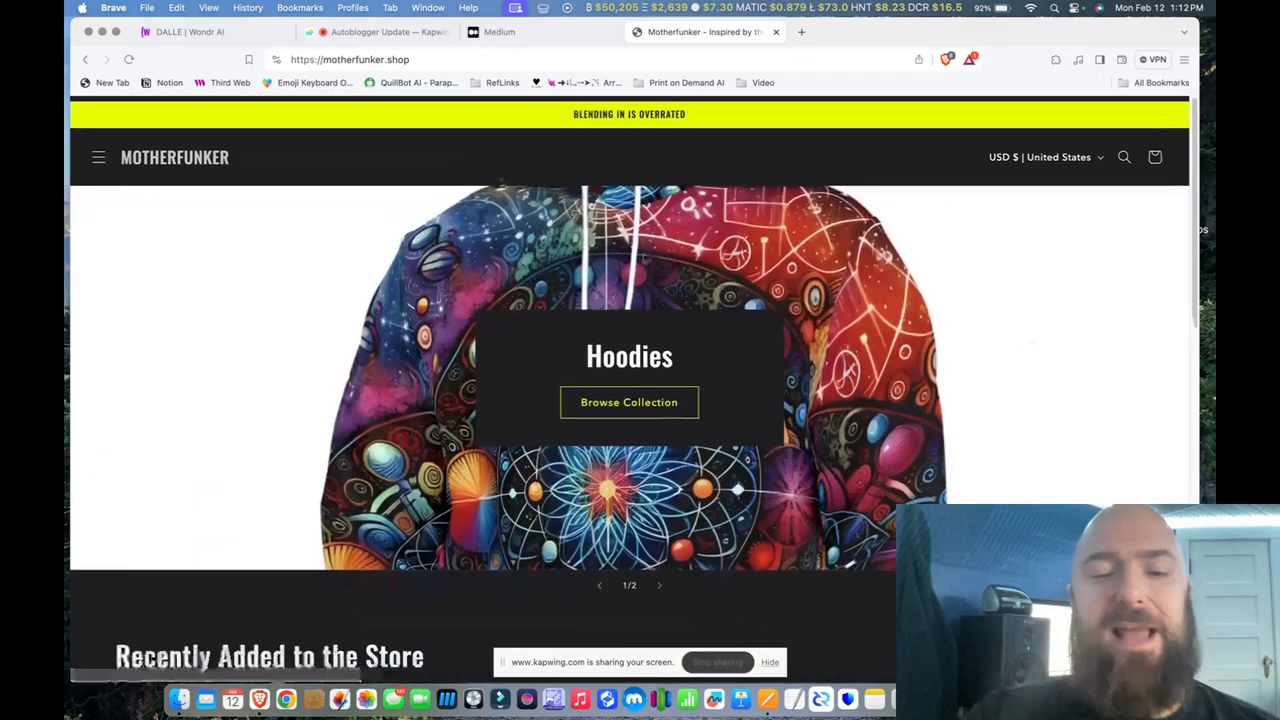
click(98, 156)
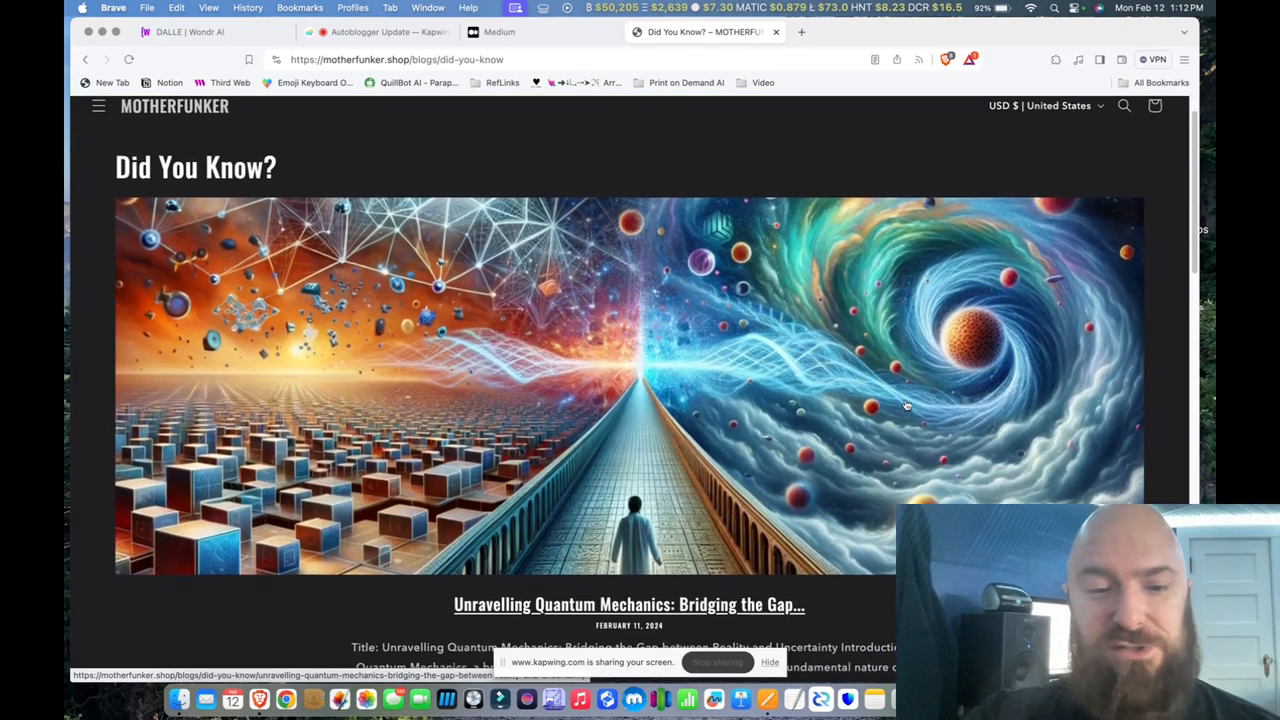
scroll(down, 3)
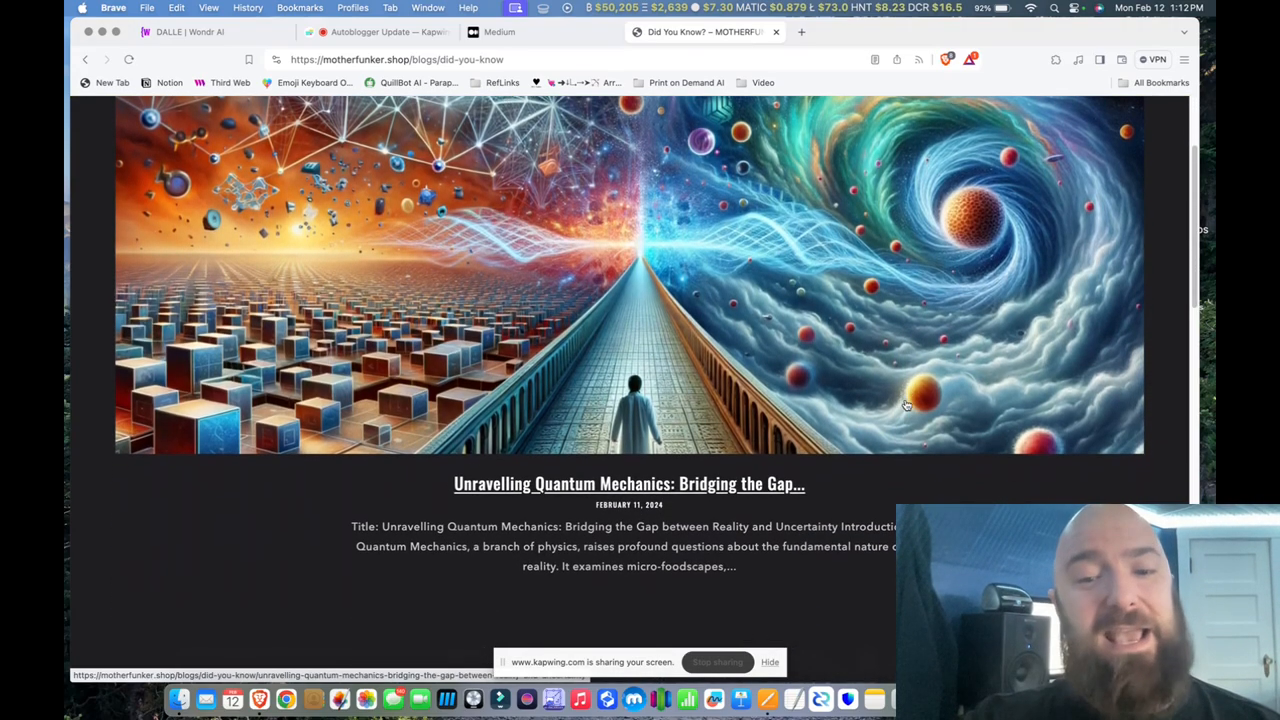
scroll(down, 3)
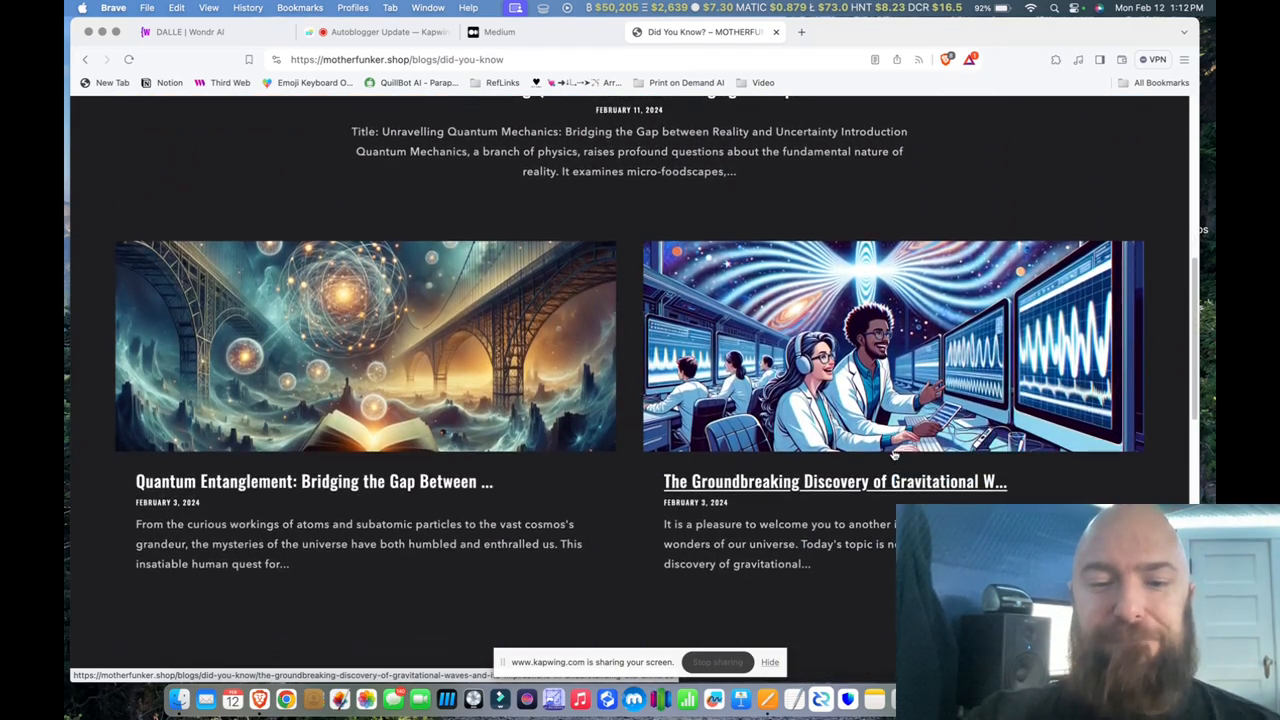
scroll(down, 3)
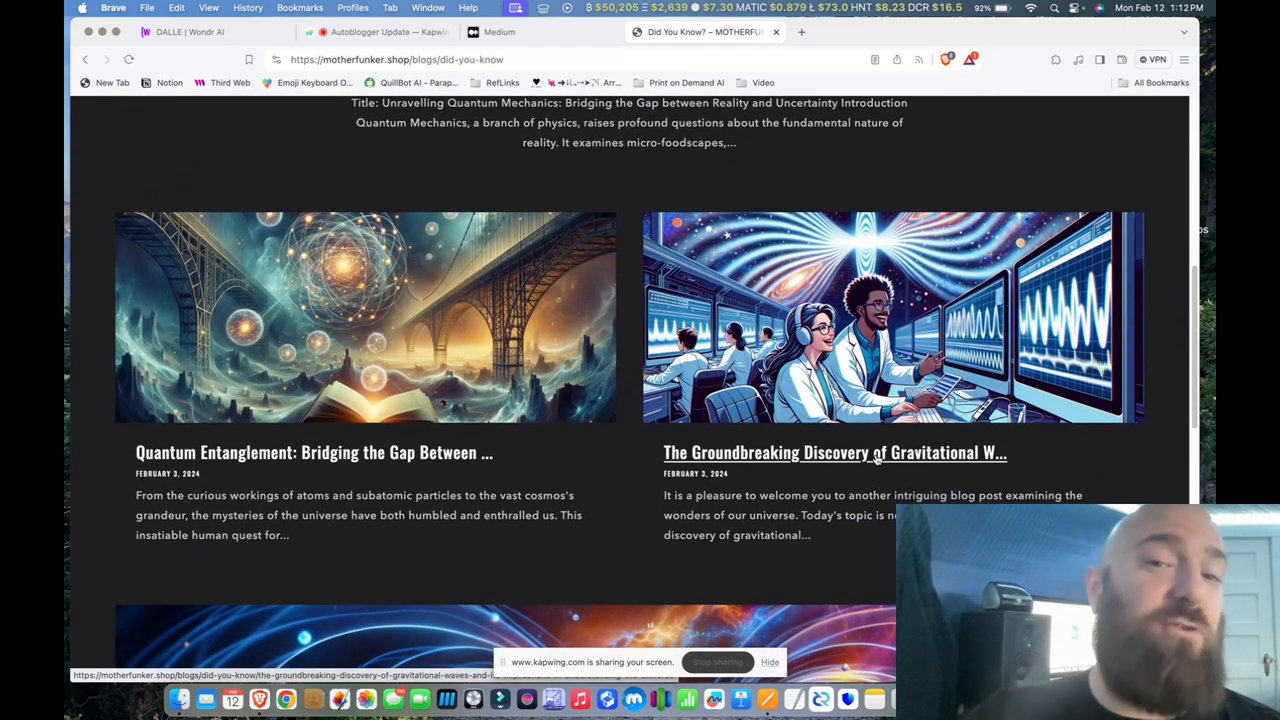
mouse_move(312, 452)
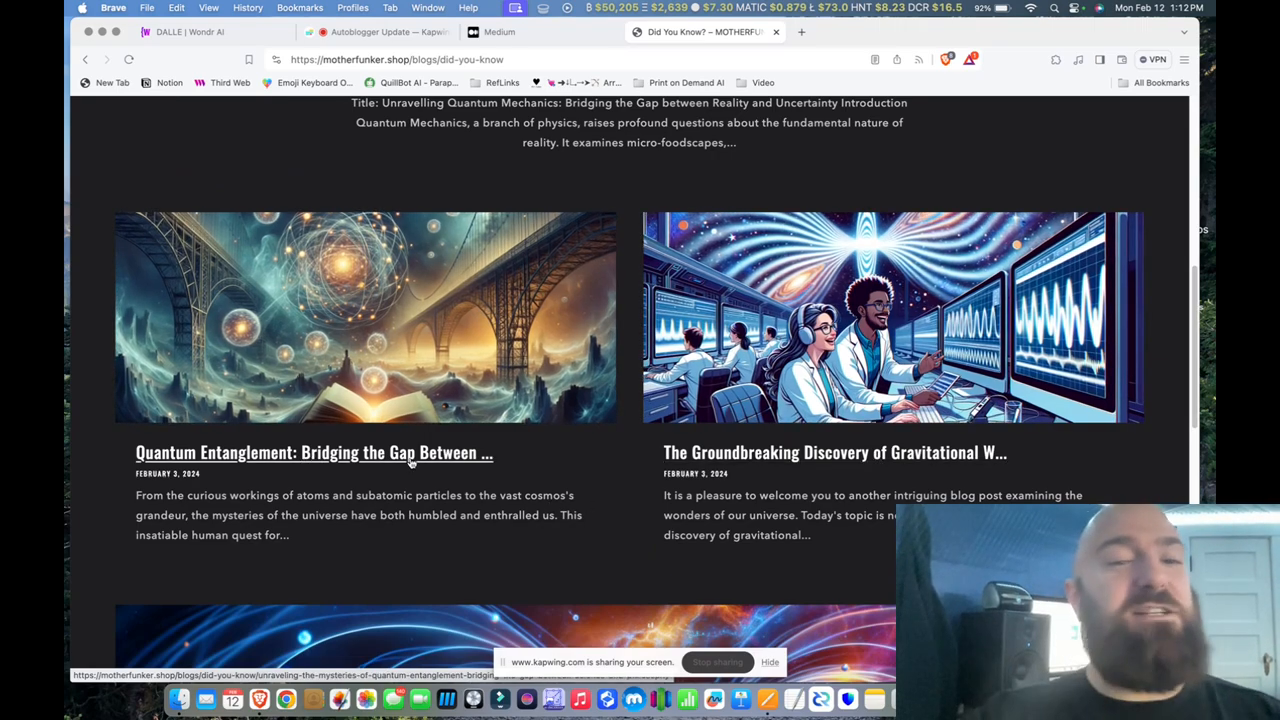
- Read through the Quantum Entanglement article's philosophy sections and return toward the top
click(314, 452)
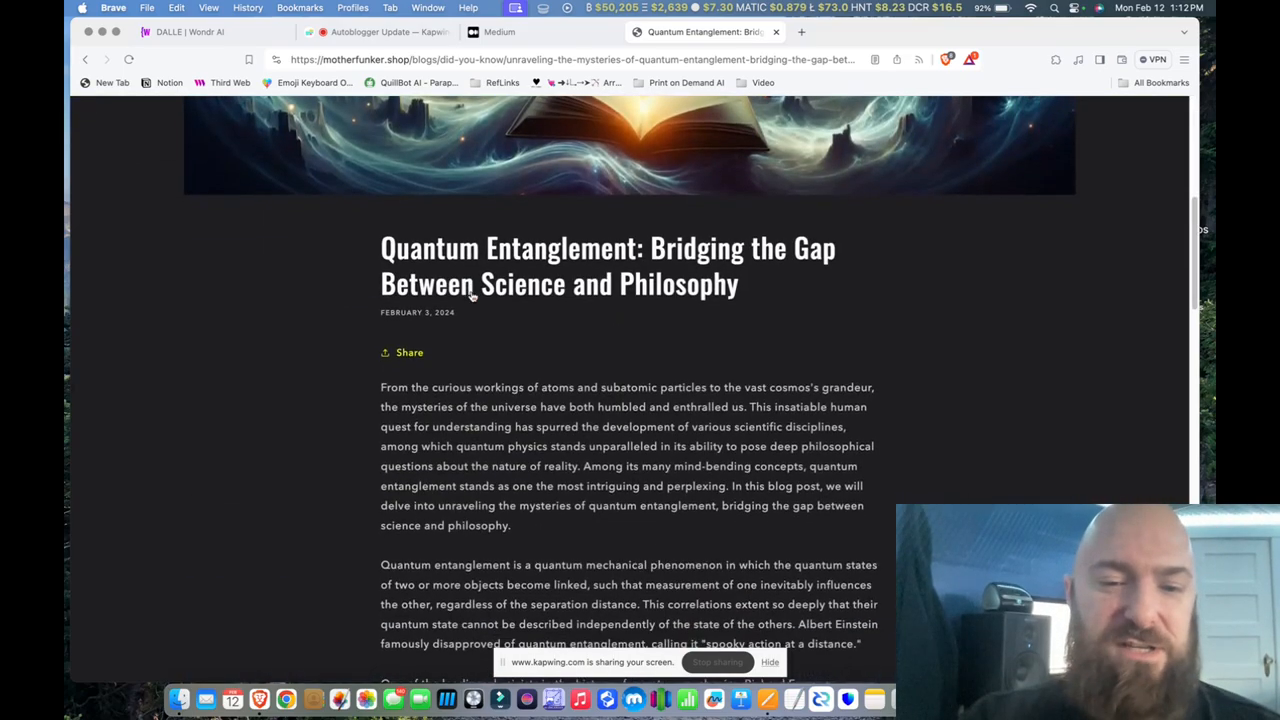
scroll(down, 3)
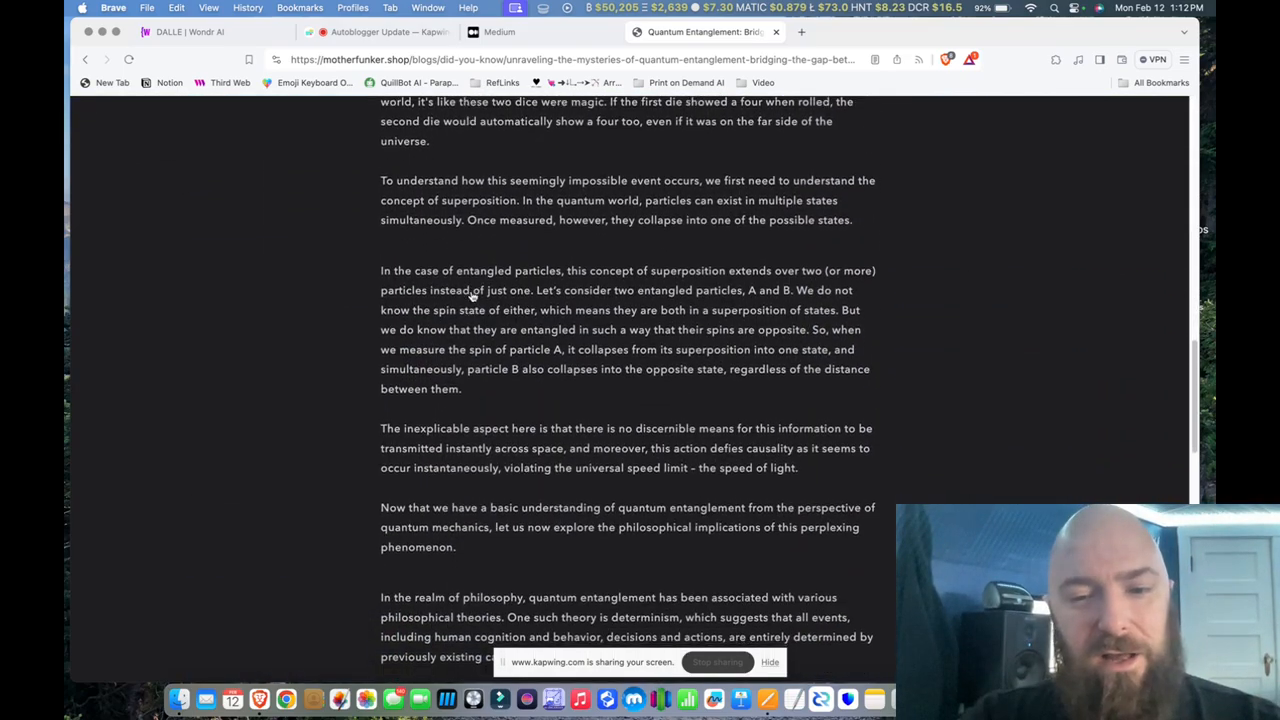
scroll(down, 3)
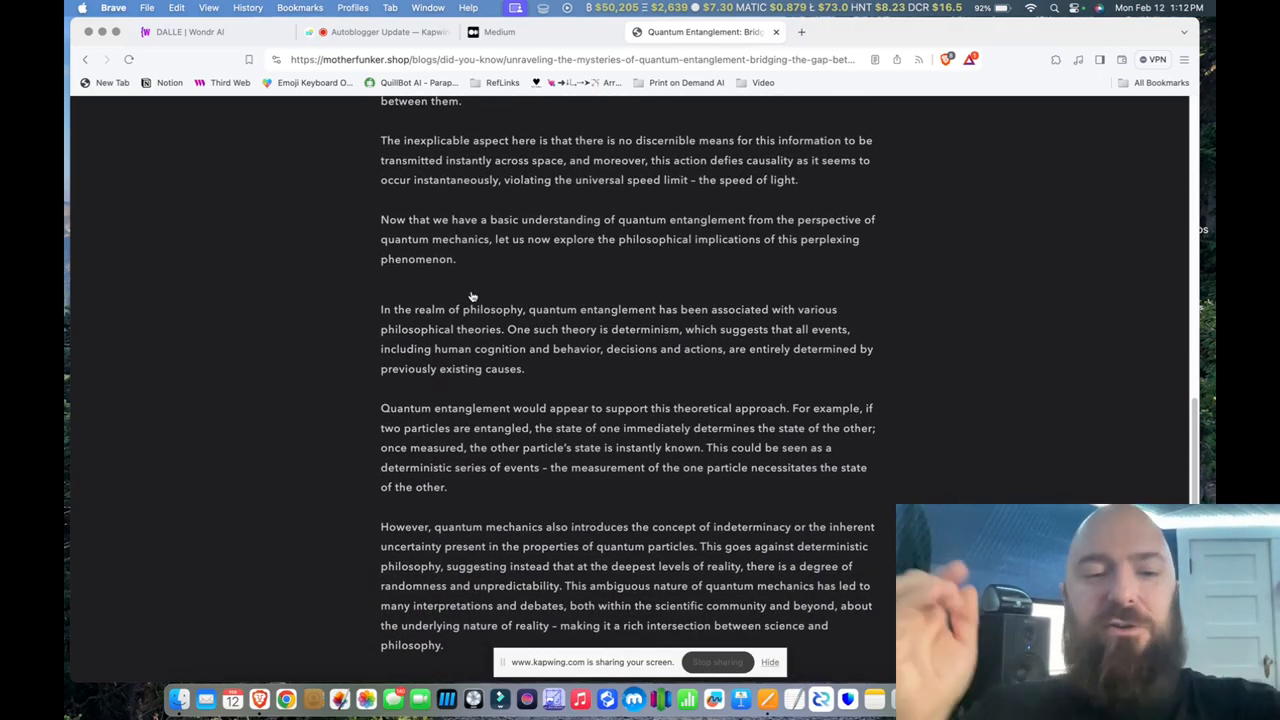
scroll(down, 3)
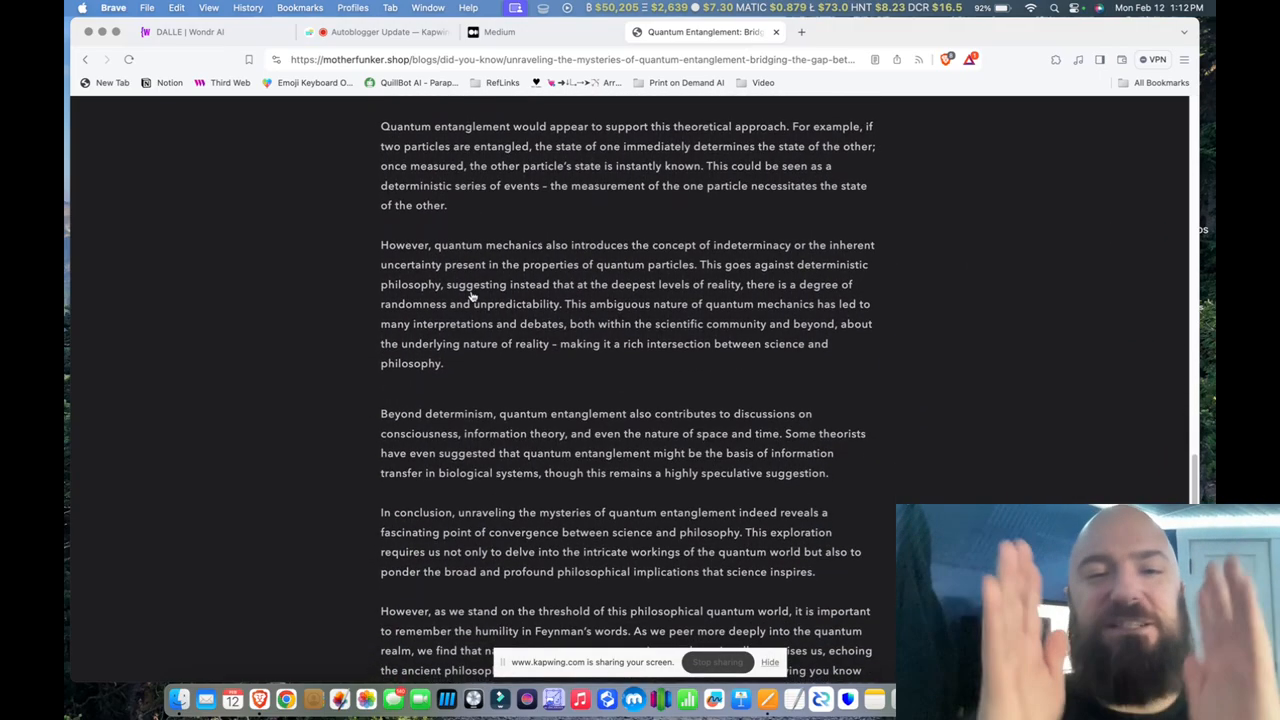
scroll(up, 3)
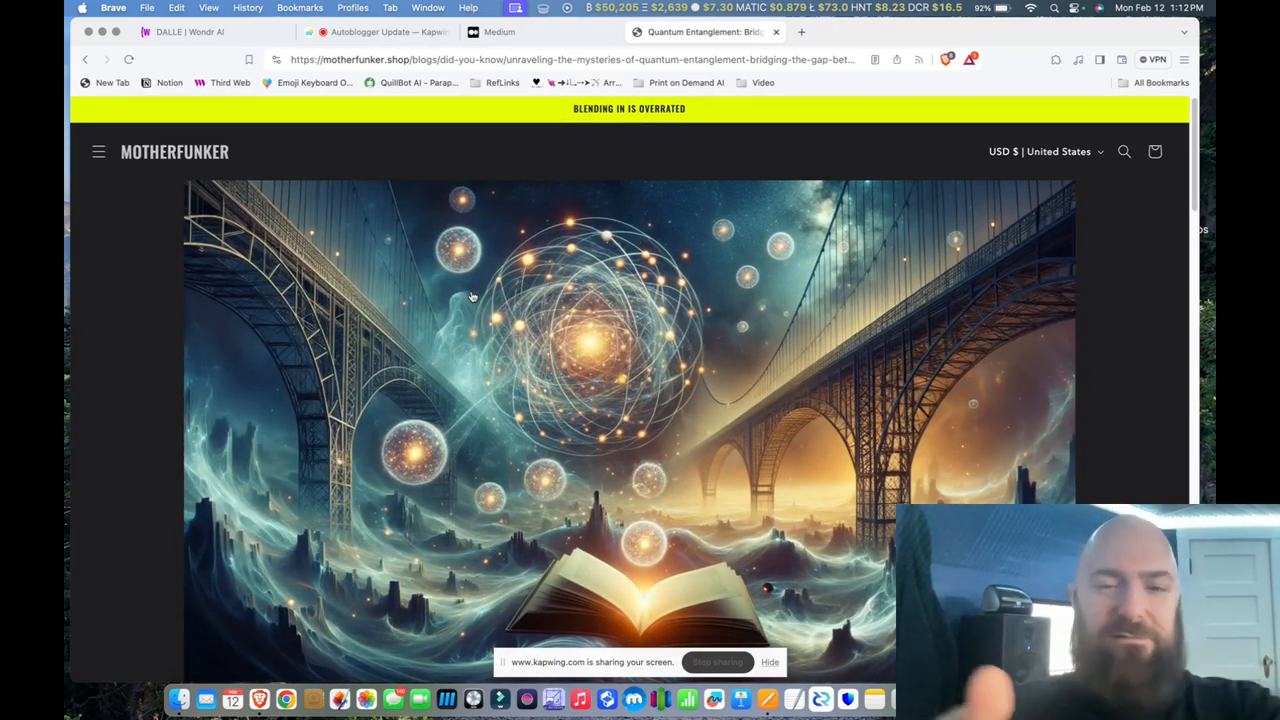
scroll(down, 3)
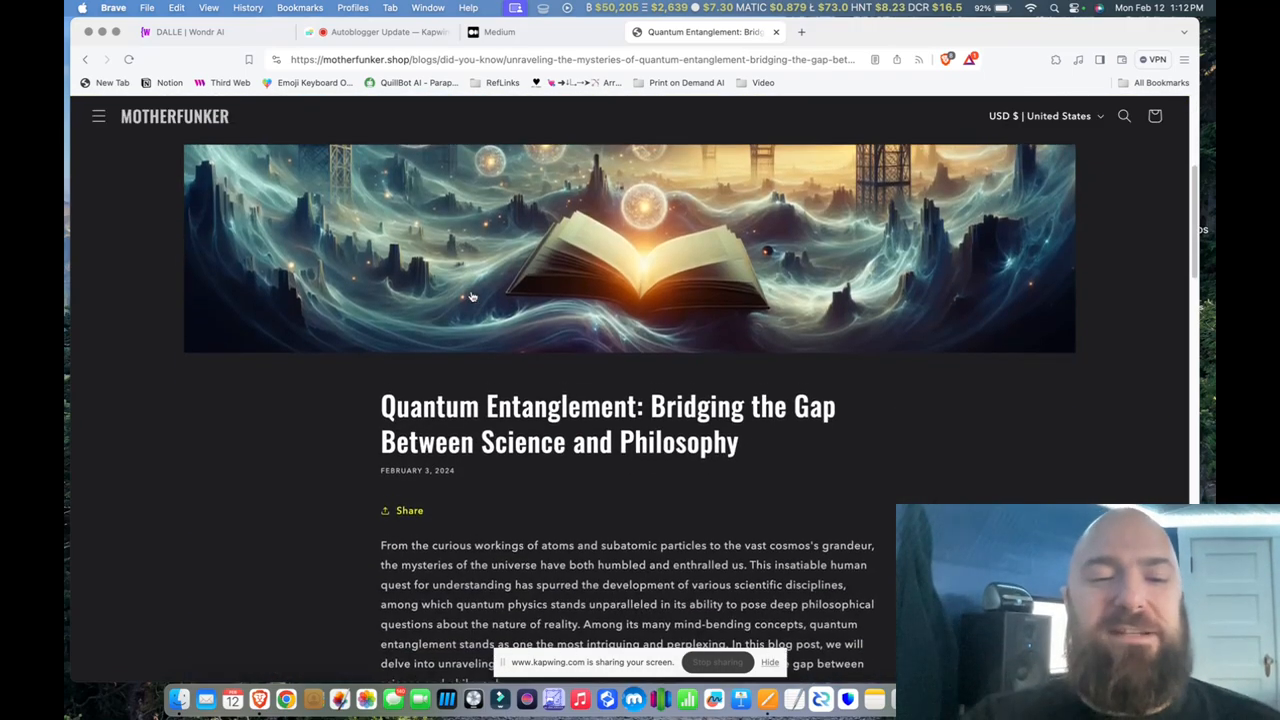